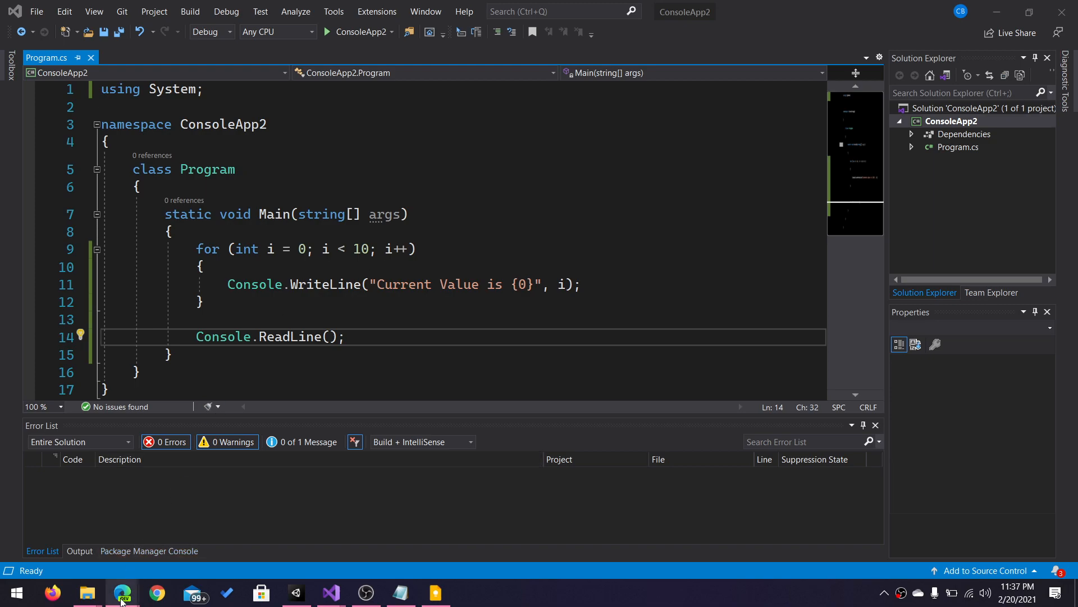
- Bring up the Edge page on using breakpoints in the Visual Studio debugger
{"action": "left_click", "coordinate": [121, 592]}
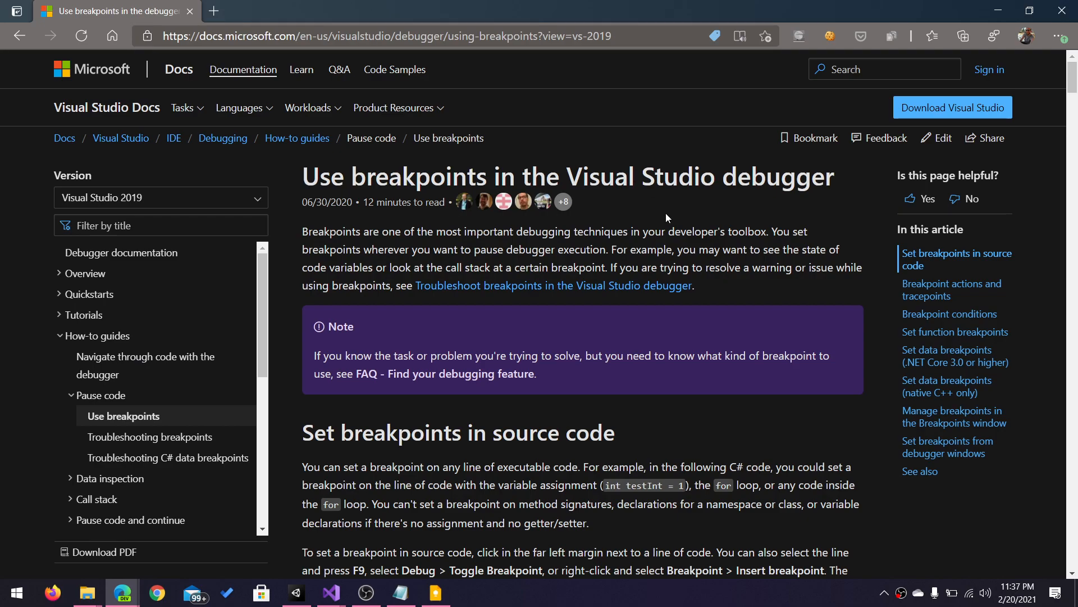
{"action": "mouse_move", "coordinate": [683, 222]}
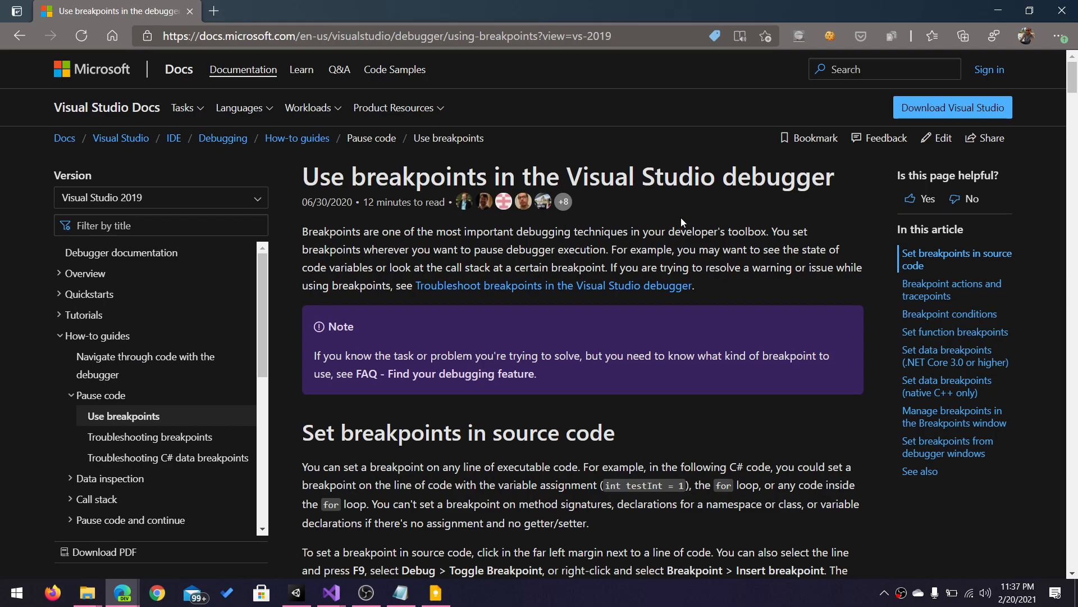
{"action": "mouse_move", "coordinate": [691, 223]}
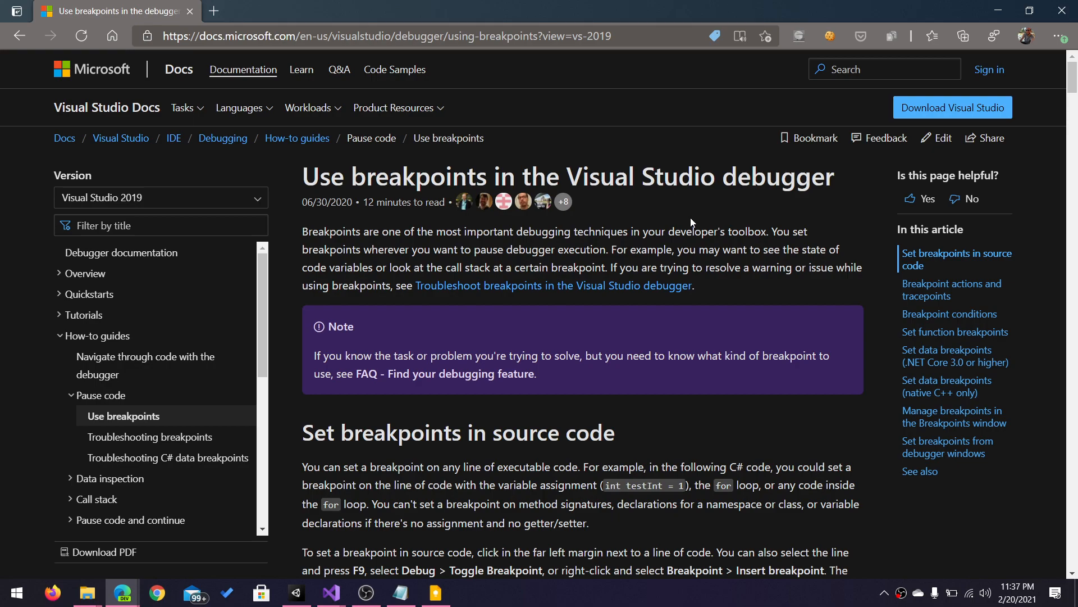
{"action": "mouse_move", "coordinate": [695, 222]}
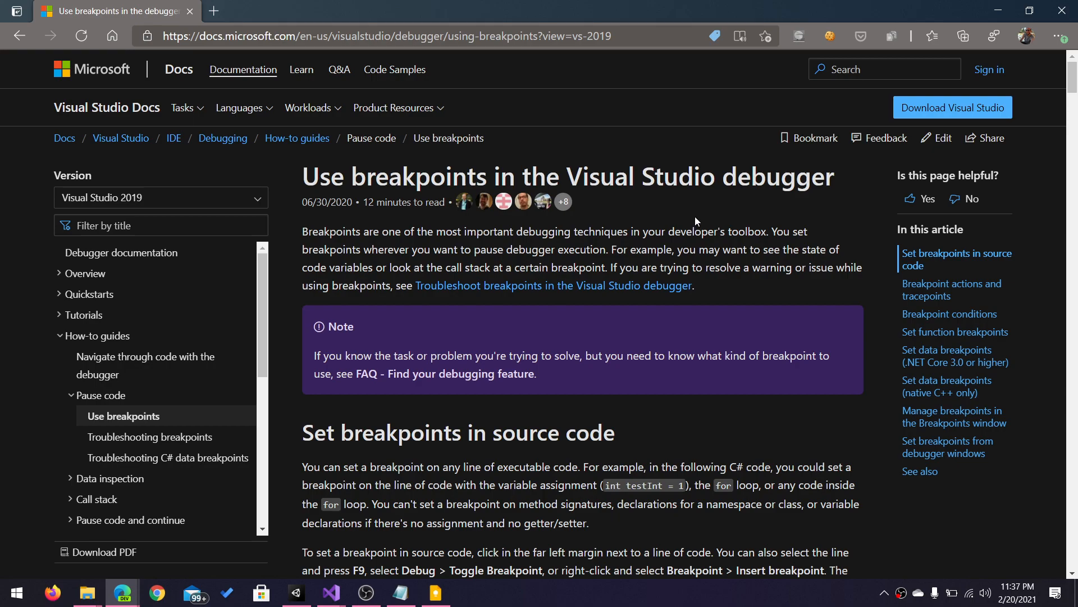
{"action": "mouse_move", "coordinate": [703, 225]}
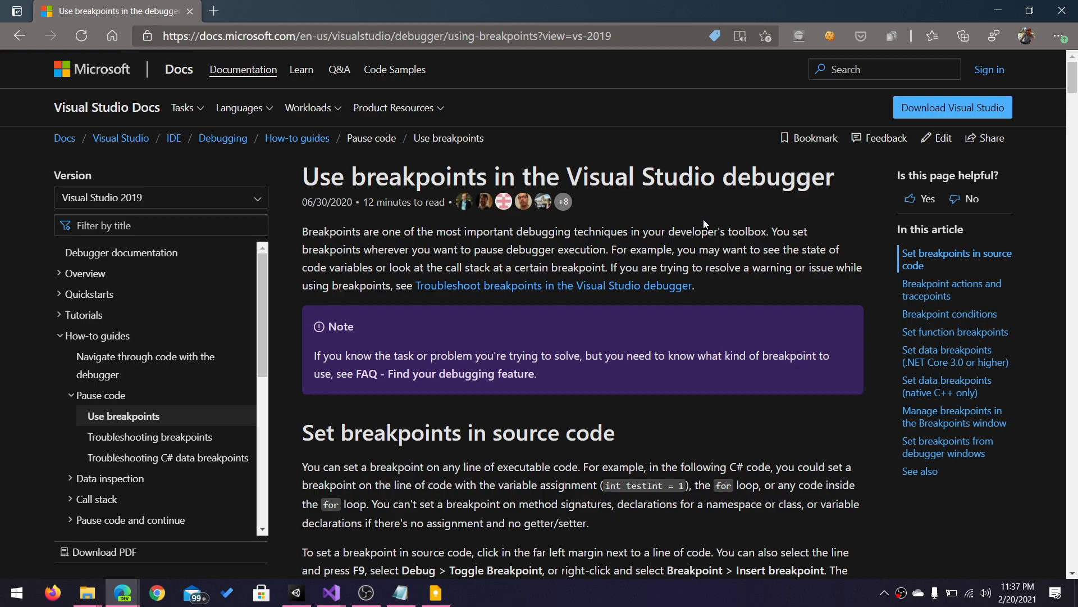
{"action": "mouse_move", "coordinate": [704, 224]}
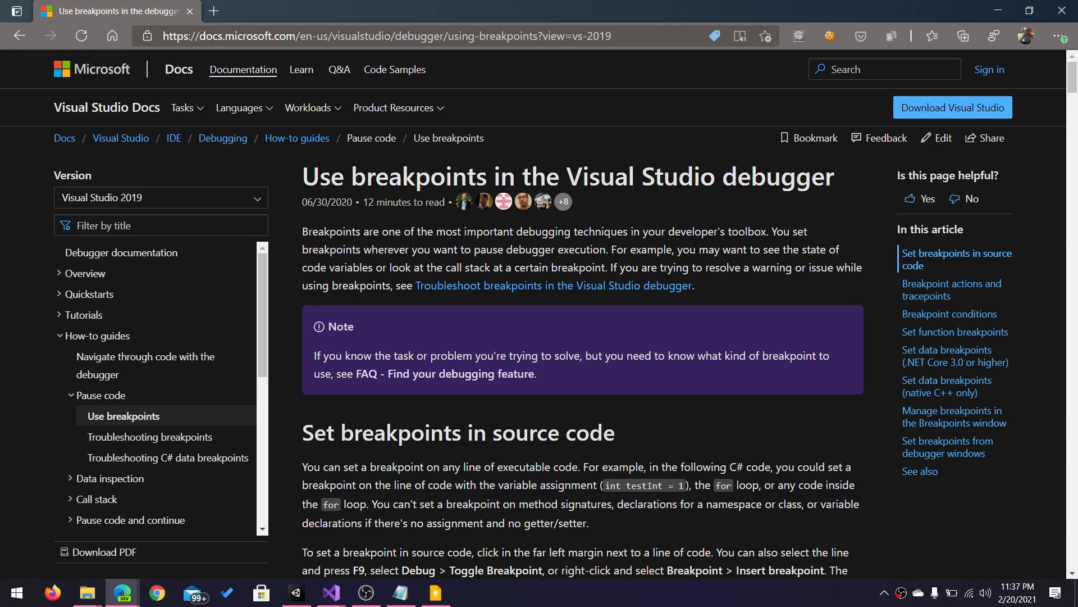
{"action": "mouse_move", "coordinate": [506, 78]}
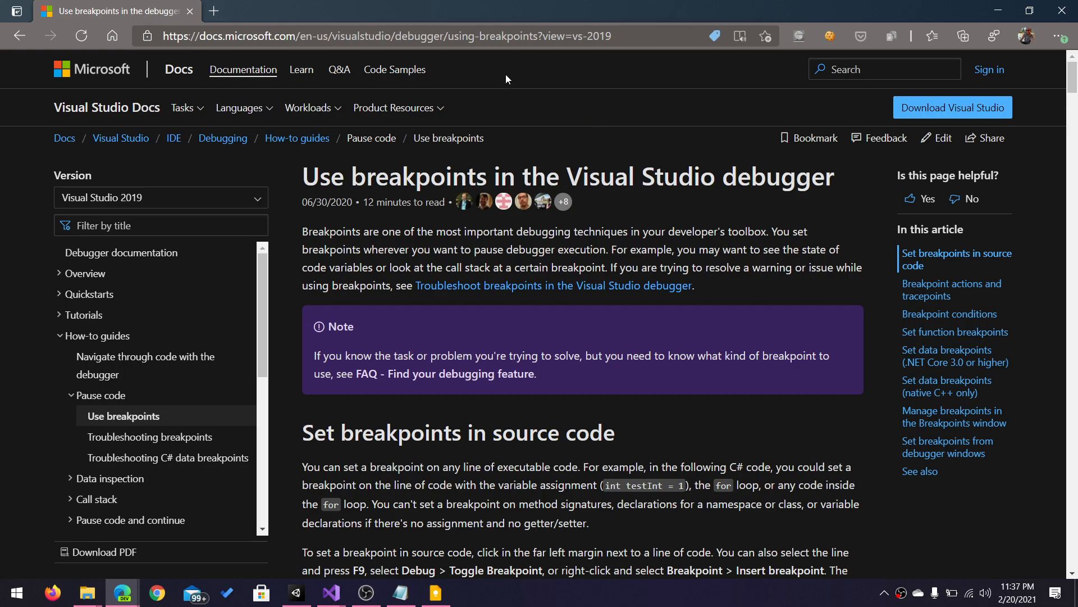
{"action": "mouse_move", "coordinate": [404, 462]}
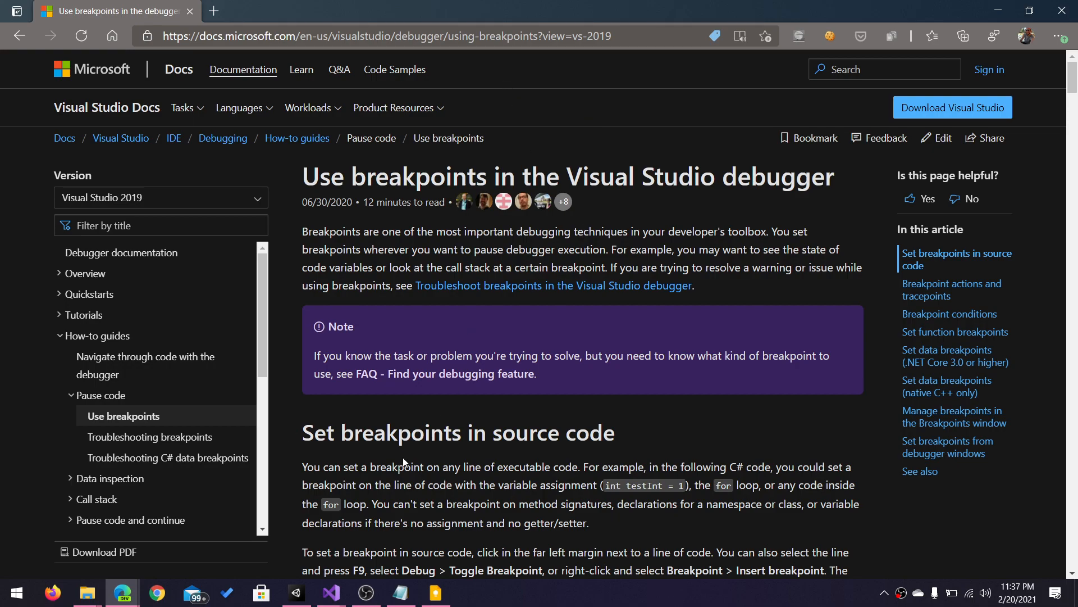
- Return to ConsoleApp2's Program.cs and place the cursor in the loop code
{"action": "left_click", "coordinate": [330, 592]}
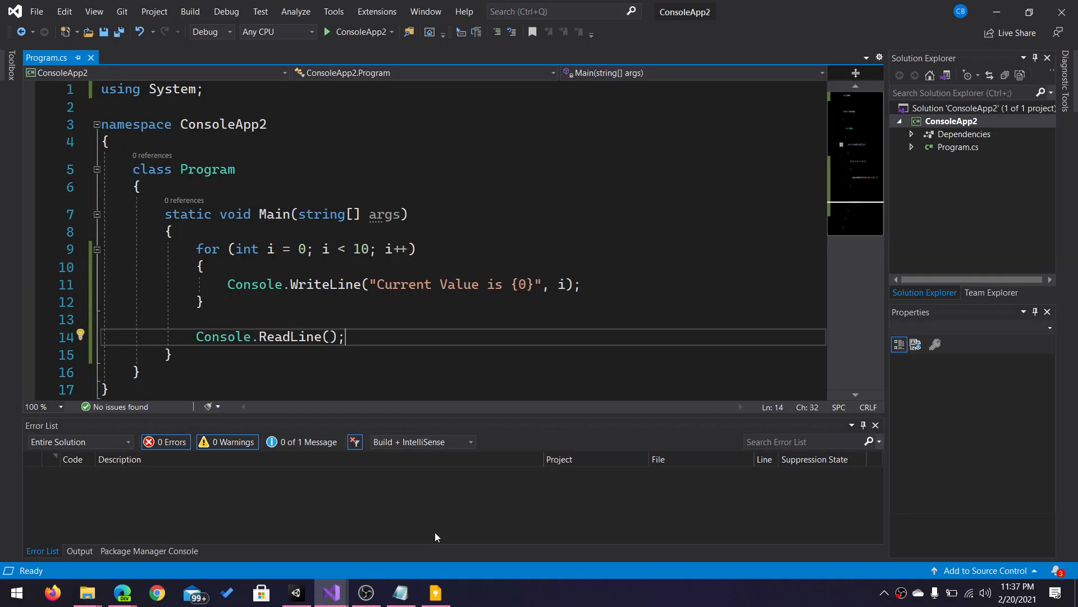
{"action": "mouse_move", "coordinate": [424, 309]}
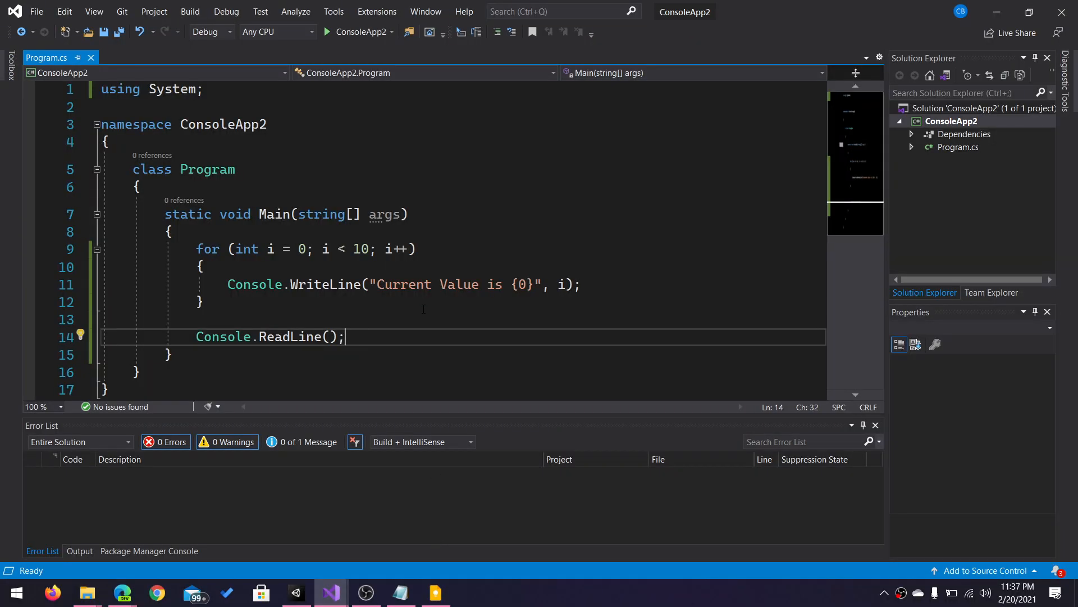
{"action": "mouse_move", "coordinate": [369, 201]}
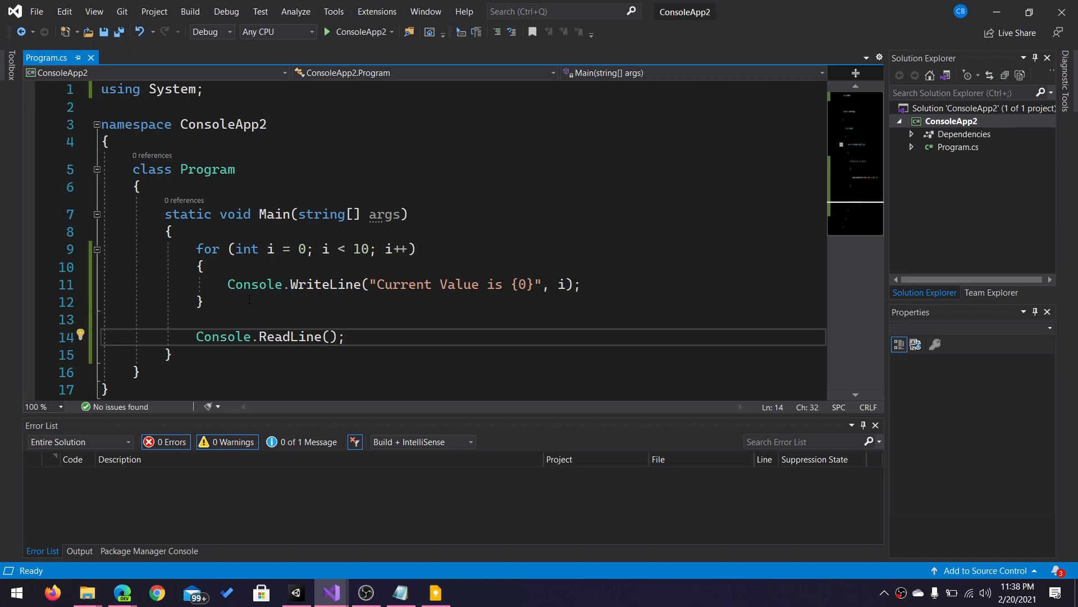
{"action": "left_click", "coordinate": [346, 336]}
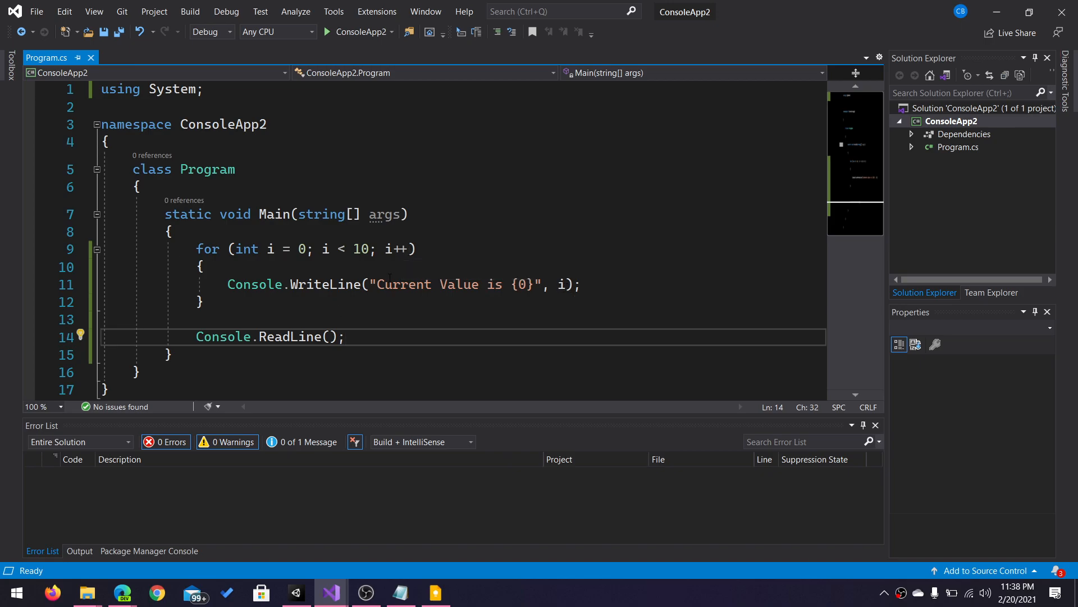
{"action": "mouse_move", "coordinate": [434, 284]}
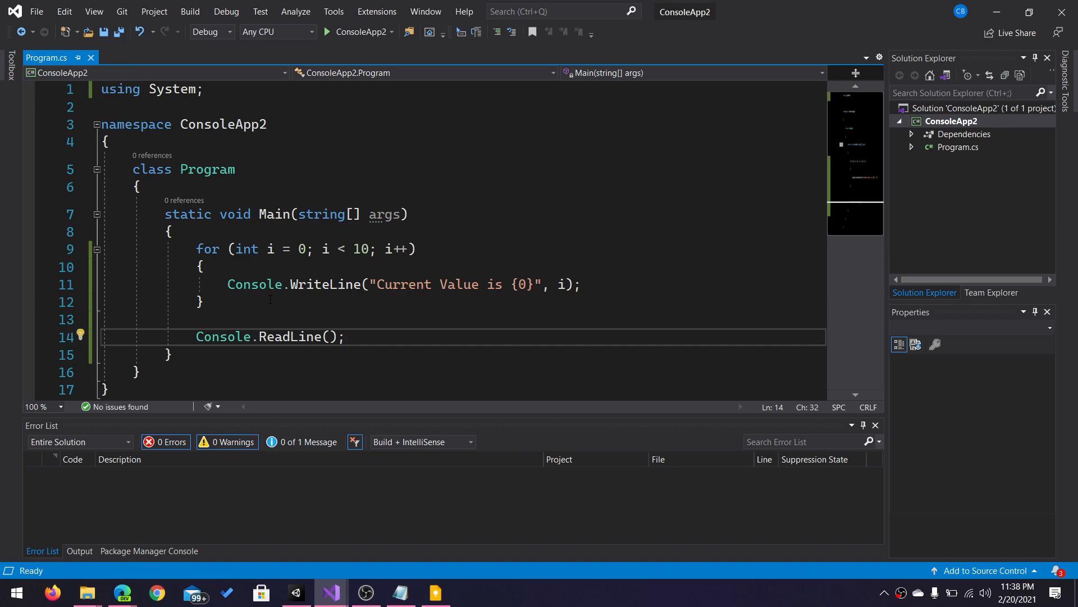
{"action": "left_click", "coordinate": [344, 336]}
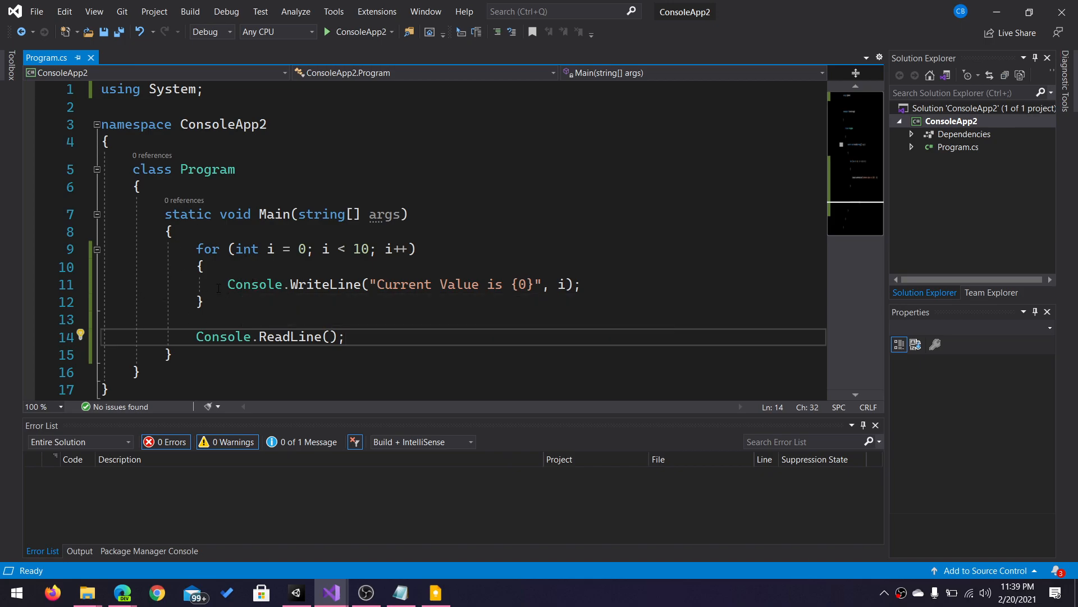
{"action": "mouse_move", "coordinate": [29, 288]}
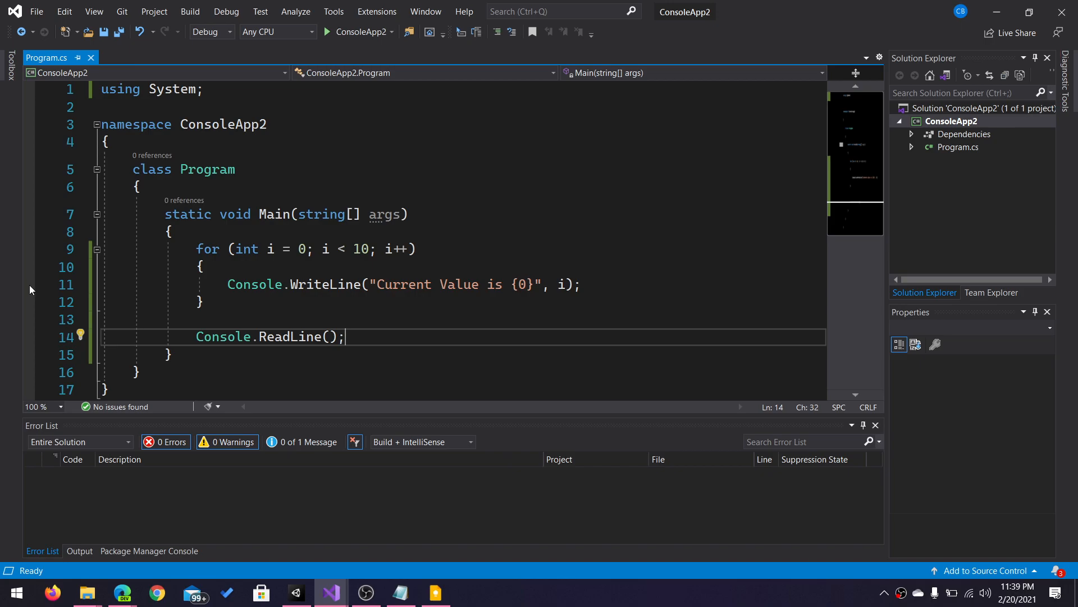
- Add a breakpoint in the margin beside the Console.WriteLine line inside the for loop
{"action": "left_click", "coordinate": [29, 284]}
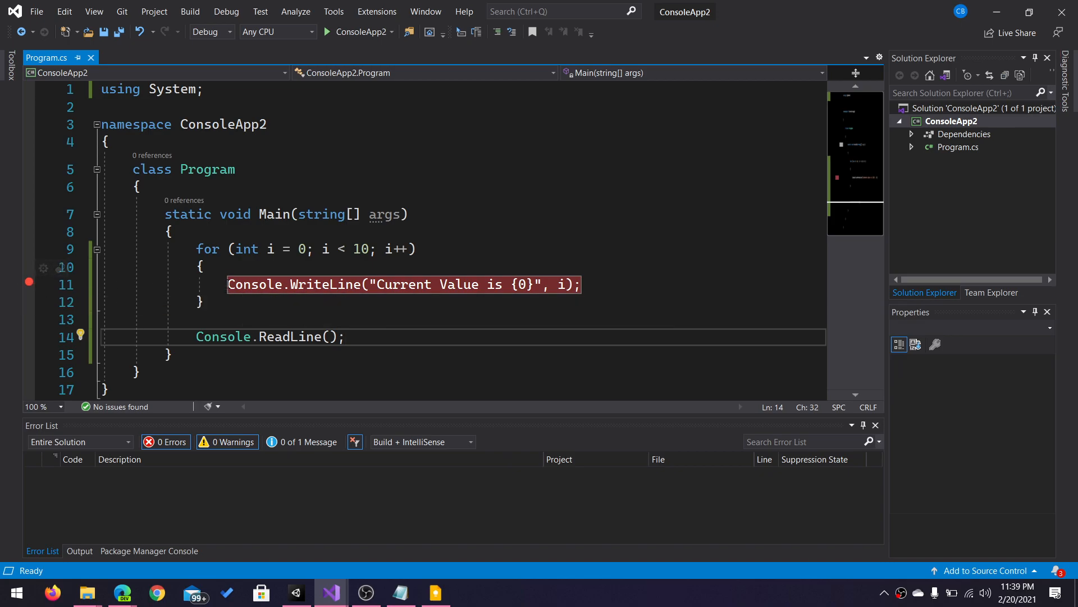
{"action": "mouse_move", "coordinate": [247, 284]}
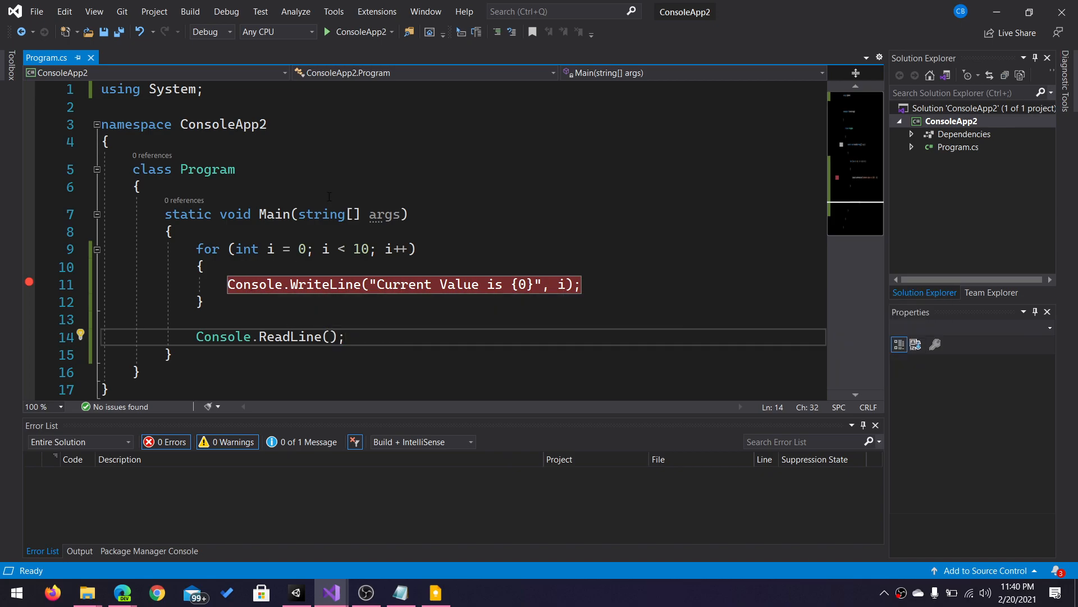
{"action": "mouse_move", "coordinate": [360, 31]}
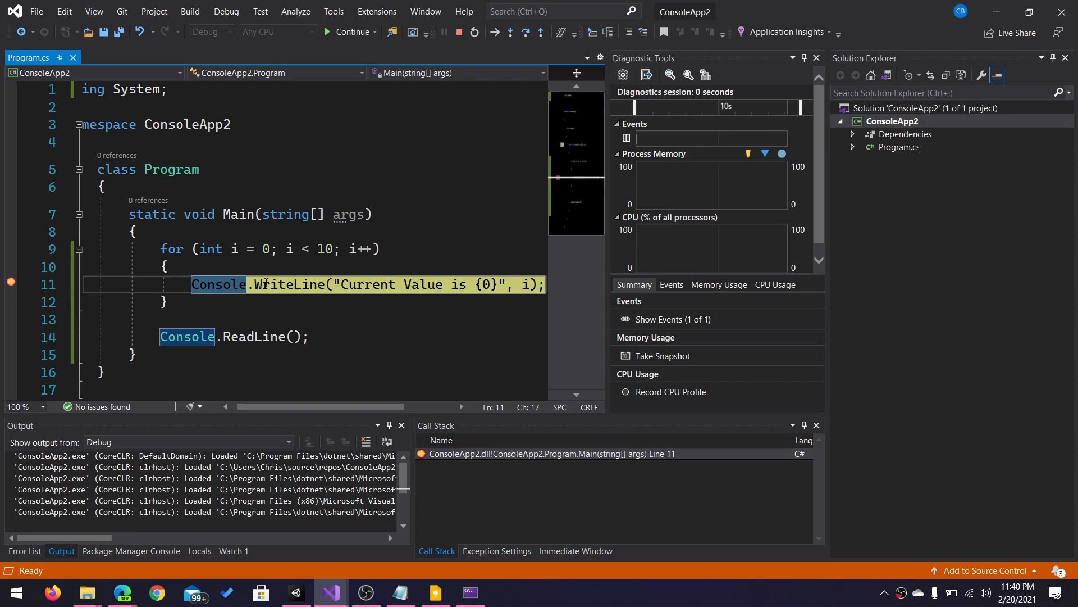
- View the locals args and i, then show the debug Output log while paused
{"action": "left_click", "coordinate": [200, 550]}
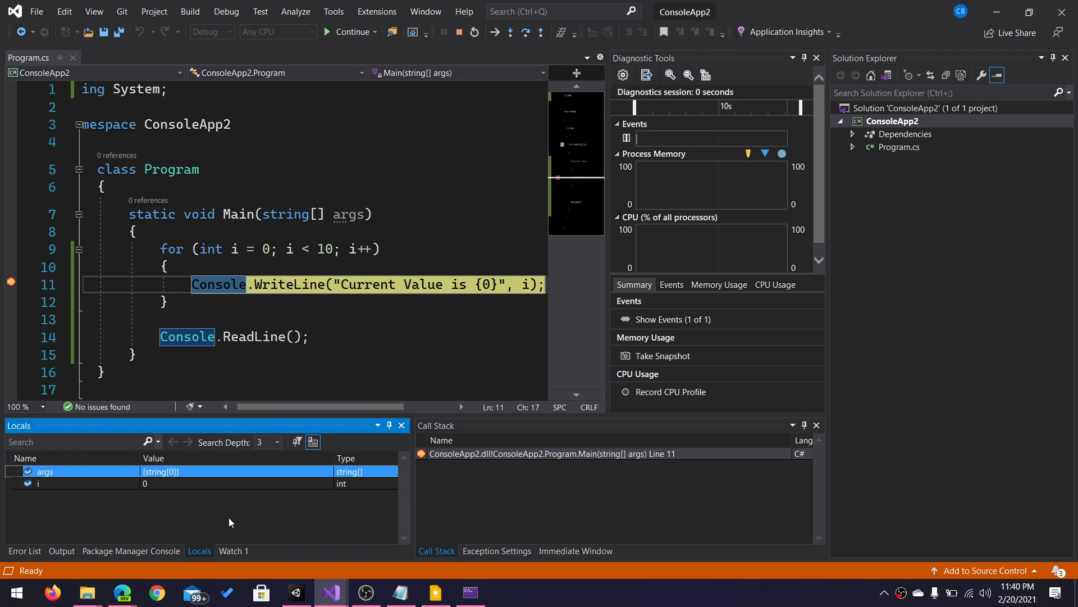
{"action": "mouse_move", "coordinate": [199, 551]}
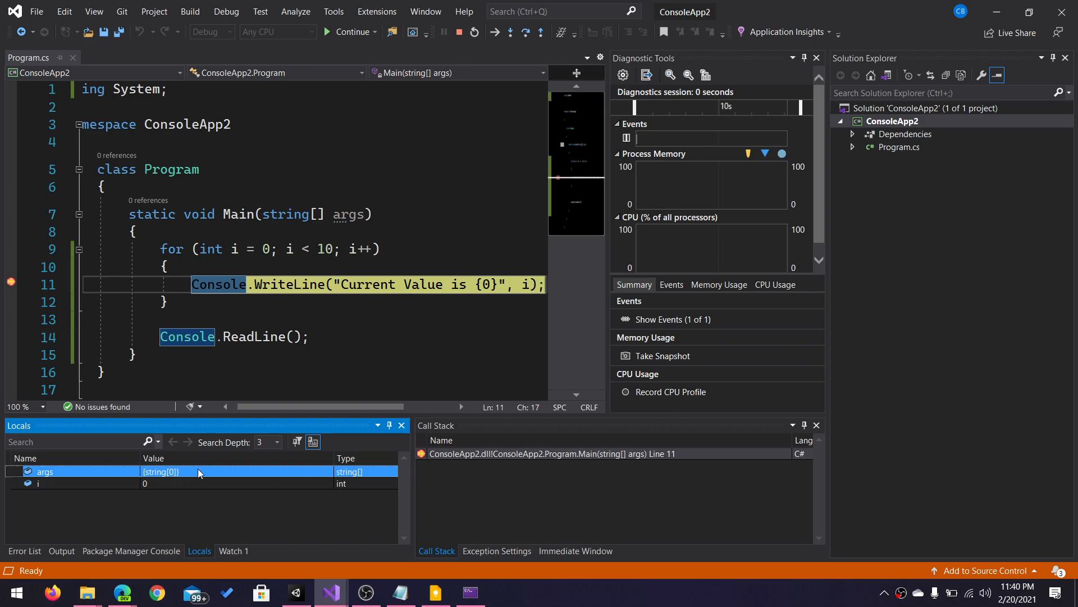
{"action": "mouse_move", "coordinate": [61, 551]}
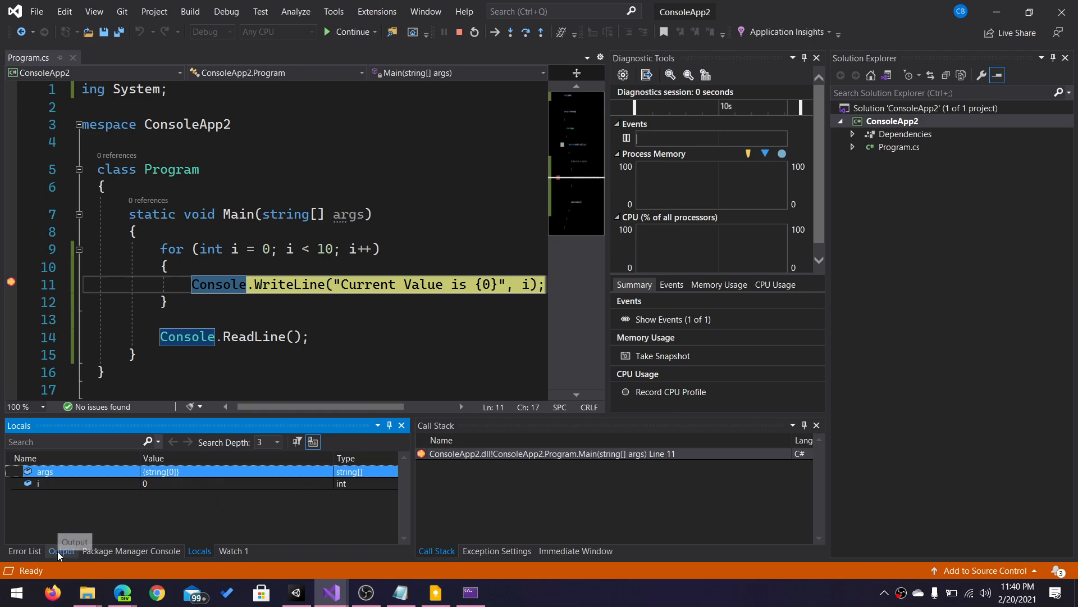
{"action": "left_click", "coordinate": [60, 551]}
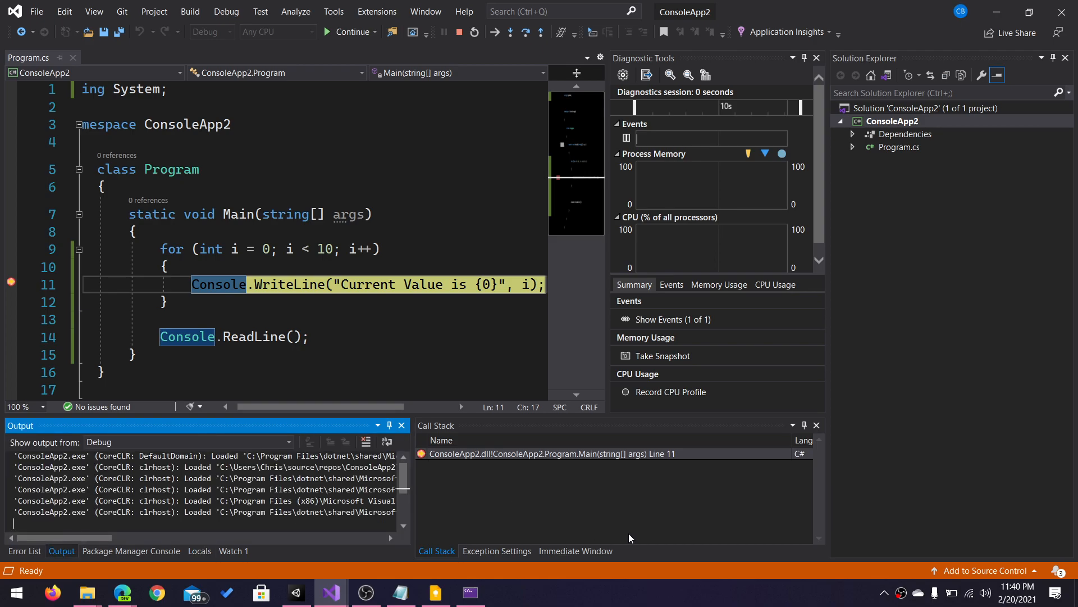
{"action": "mouse_move", "coordinate": [499, 456]}
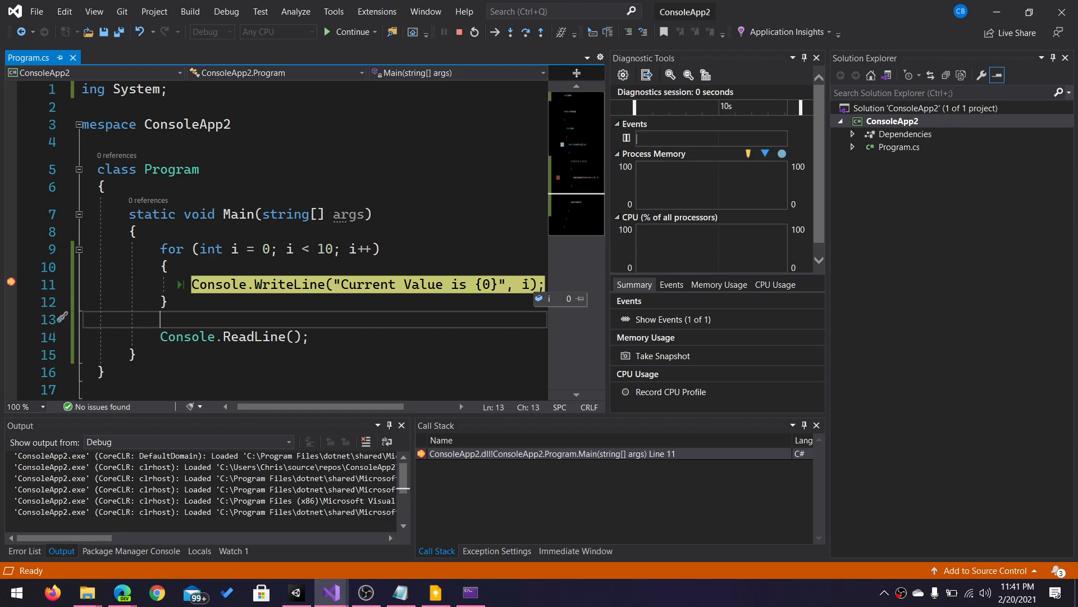
{"action": "mouse_move", "coordinate": [452, 183]}
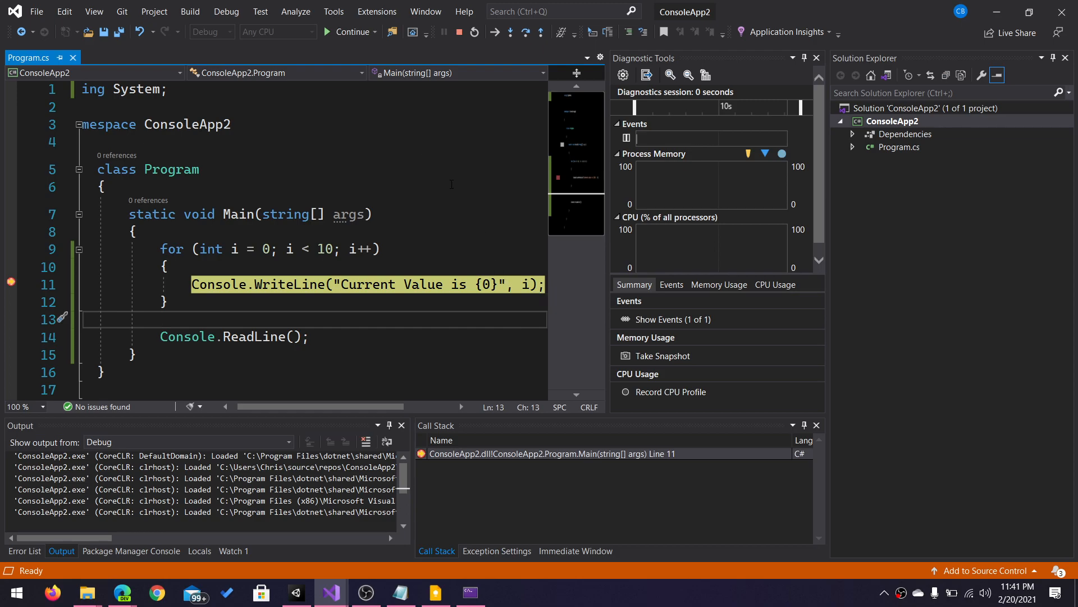
{"action": "mouse_move", "coordinate": [350, 214]}
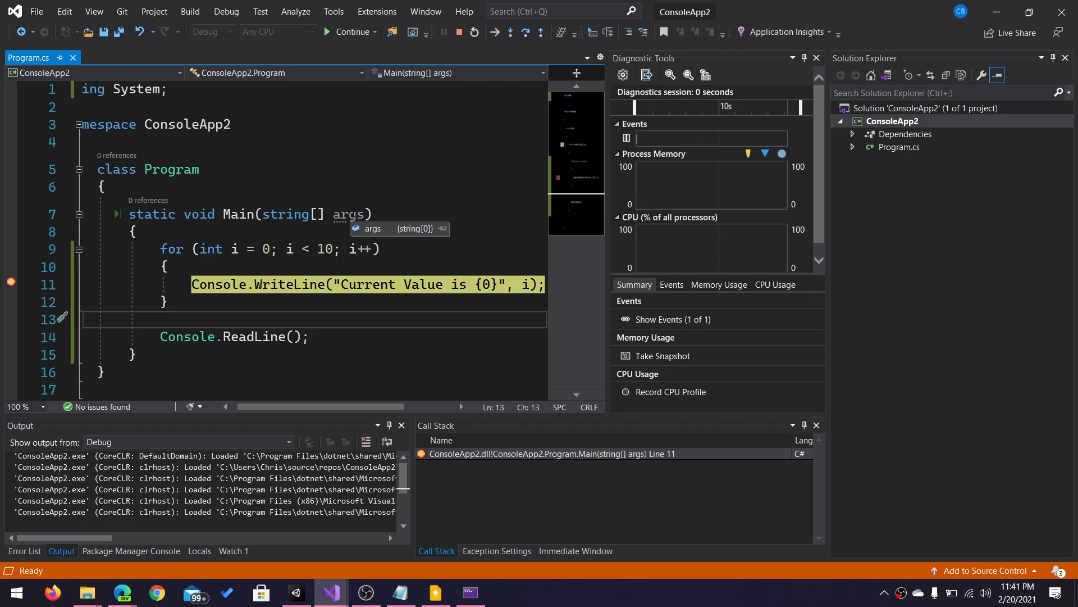
{"action": "mouse_move", "coordinate": [324, 177]}
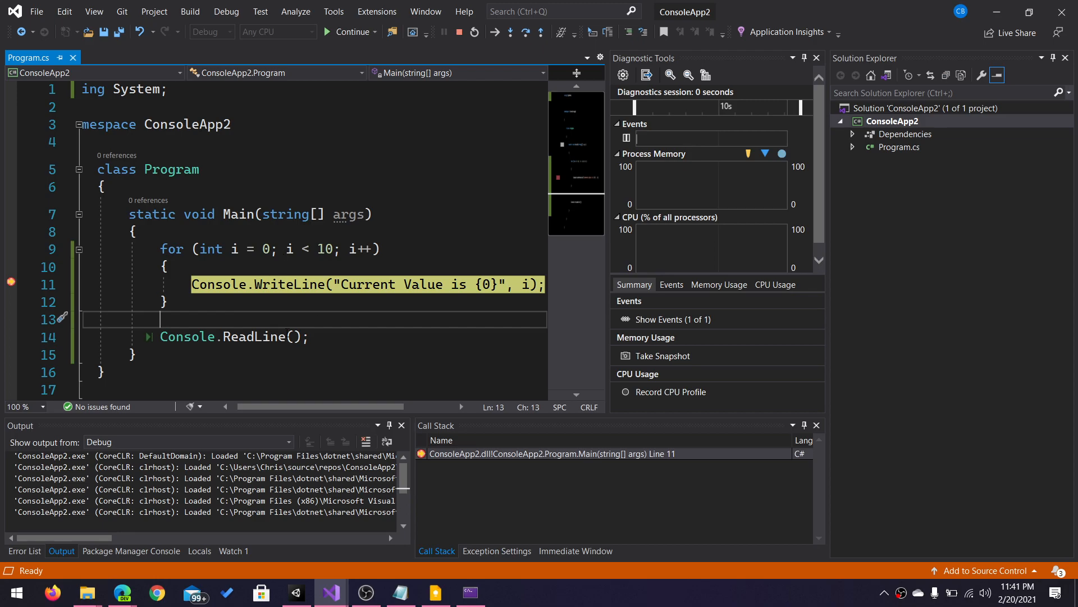
{"action": "mouse_move", "coordinate": [349, 32]}
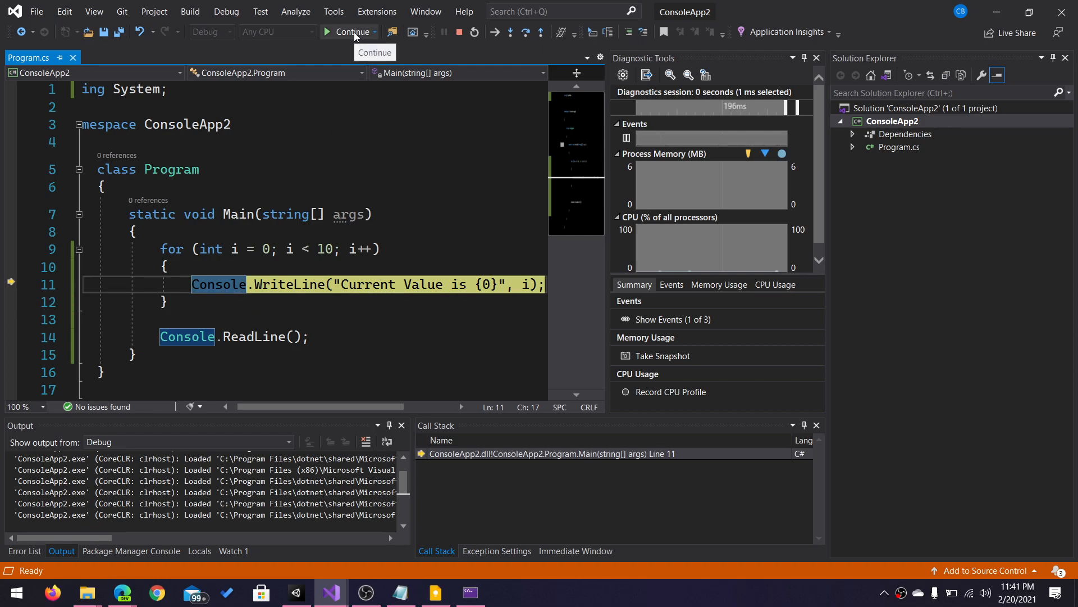
- Continue so the loop prints Current Value 0 through 9, then close the console to end debugging
{"action": "left_click", "coordinate": [351, 32]}
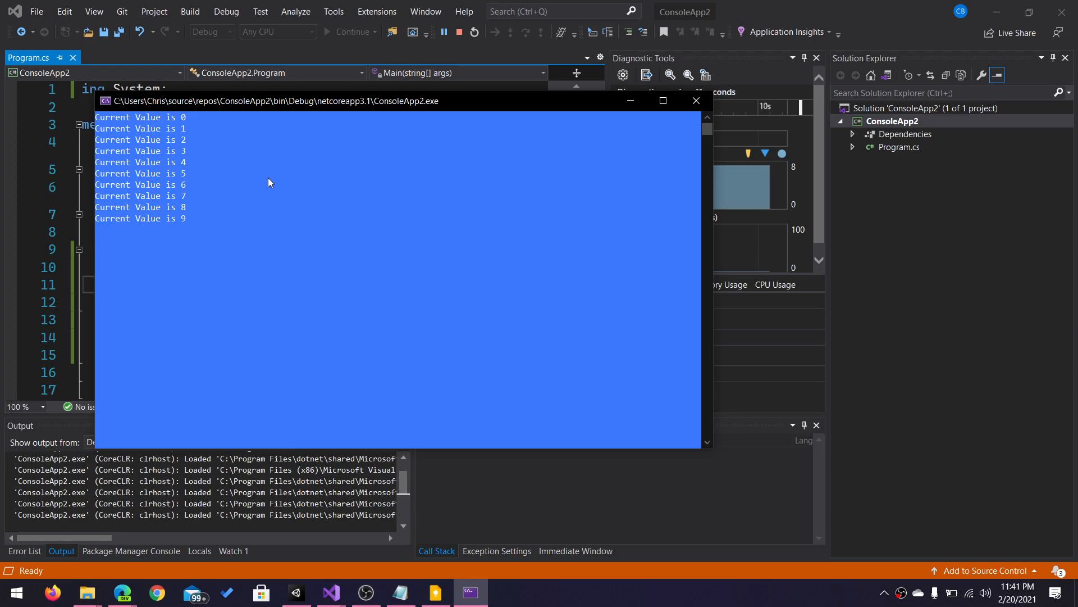
{"action": "left_click", "coordinate": [695, 100]}
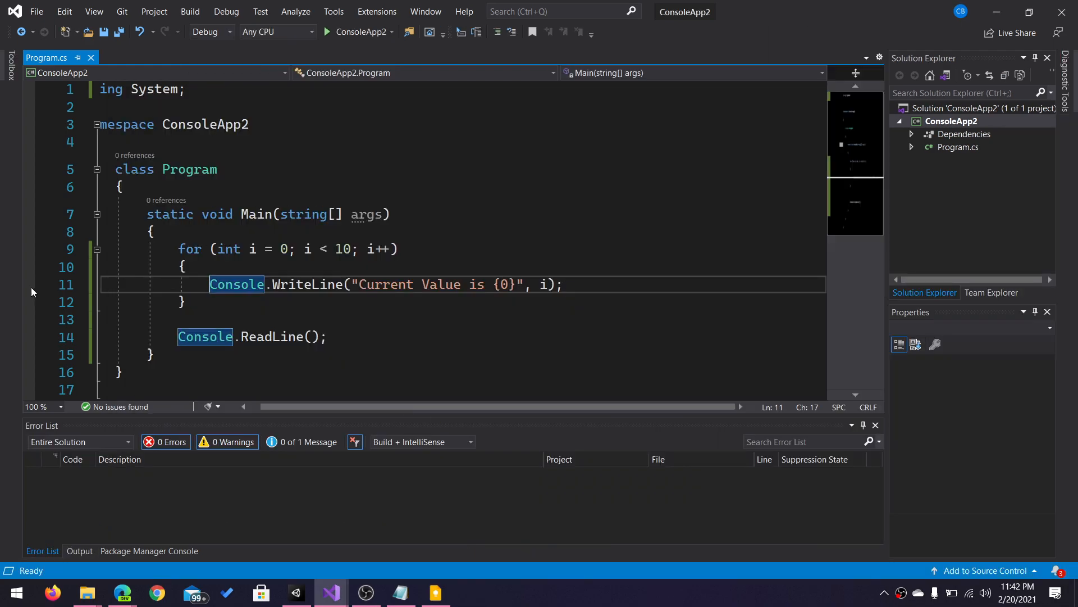
- Restore the WriteLine breakpoint, start debugging ConsoleApp2, and step over to line 12
{"action": "left_click", "coordinate": [29, 285]}
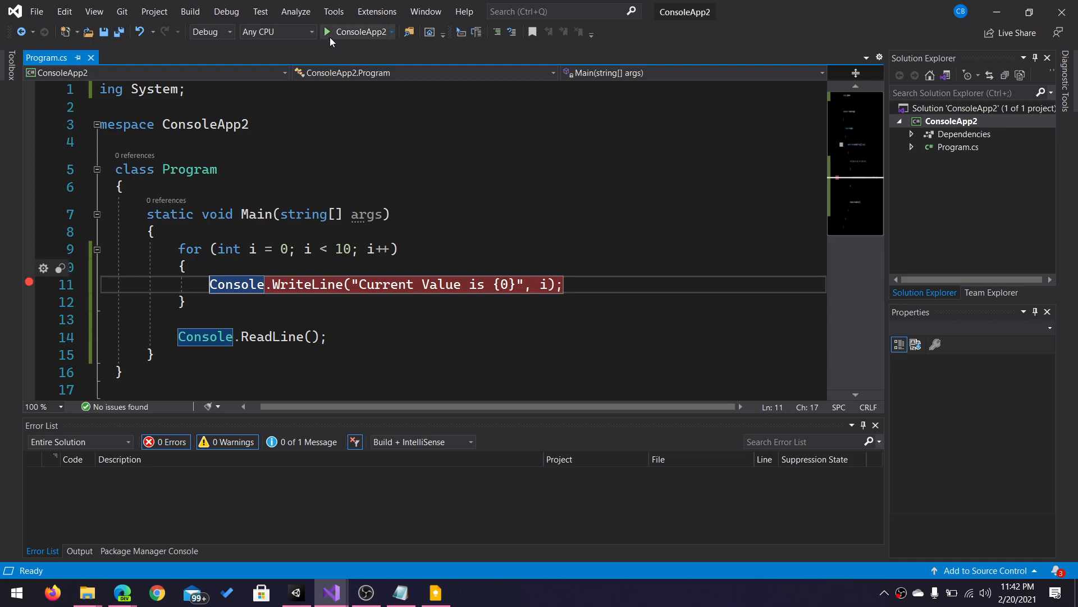
{"action": "left_click", "coordinate": [357, 32]}
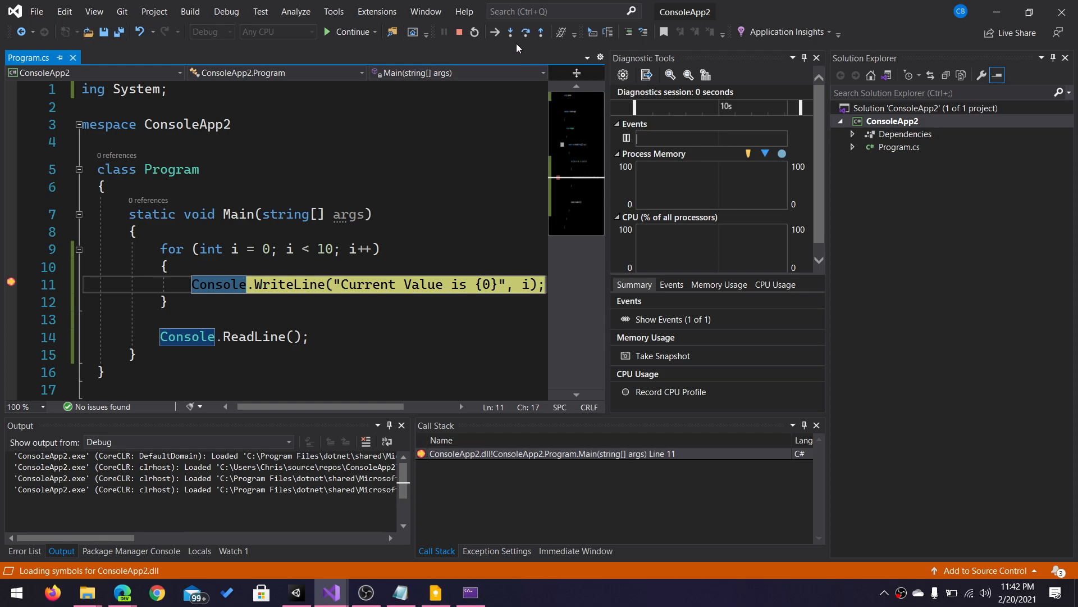
{"action": "mouse_move", "coordinate": [524, 32]}
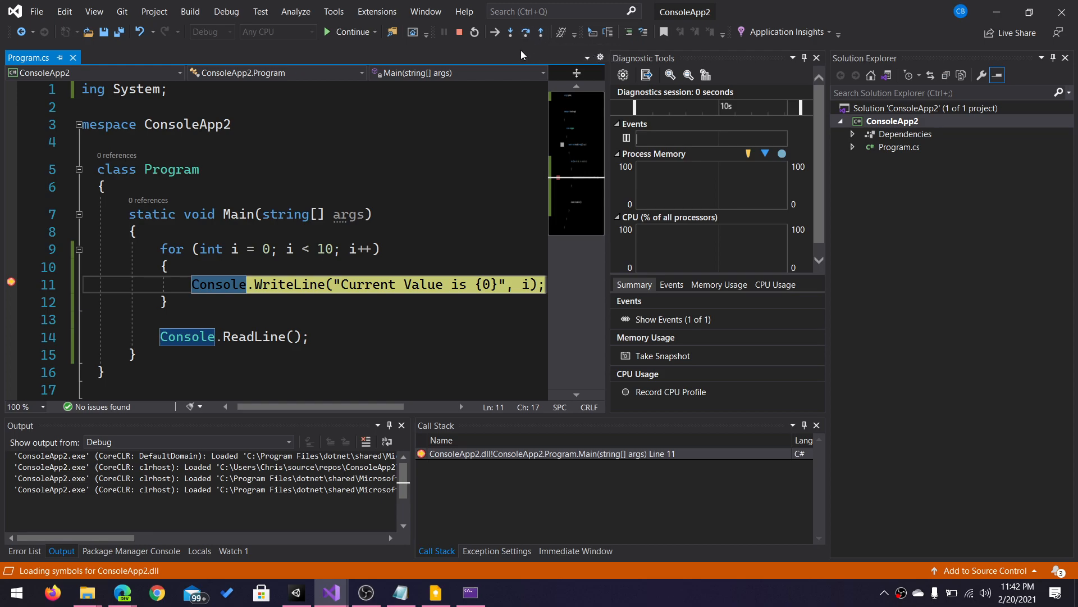
{"action": "mouse_move", "coordinate": [510, 33]}
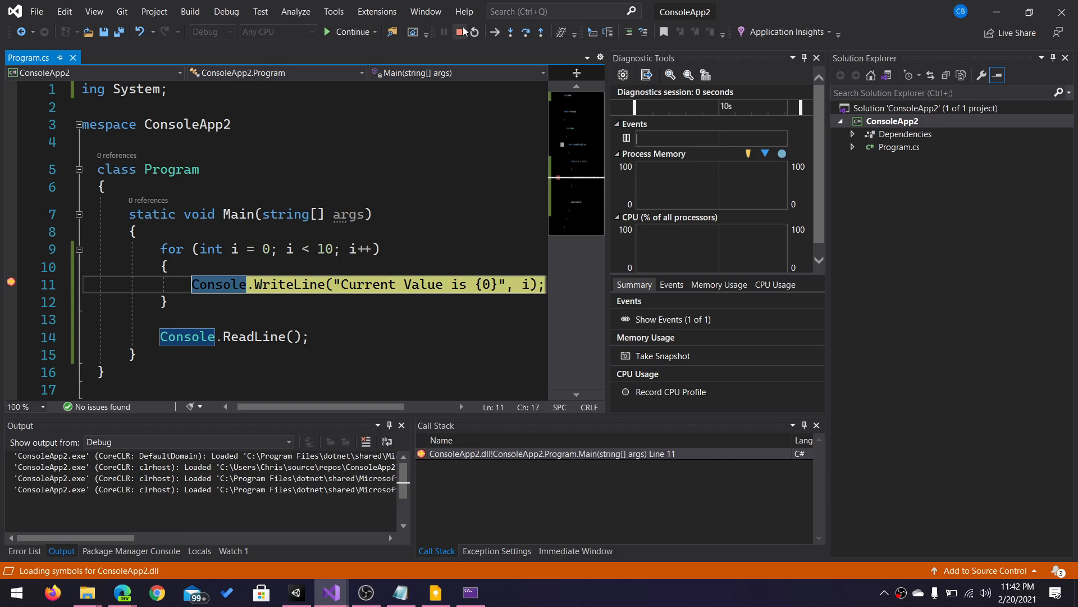
{"action": "left_click", "coordinate": [510, 32]}
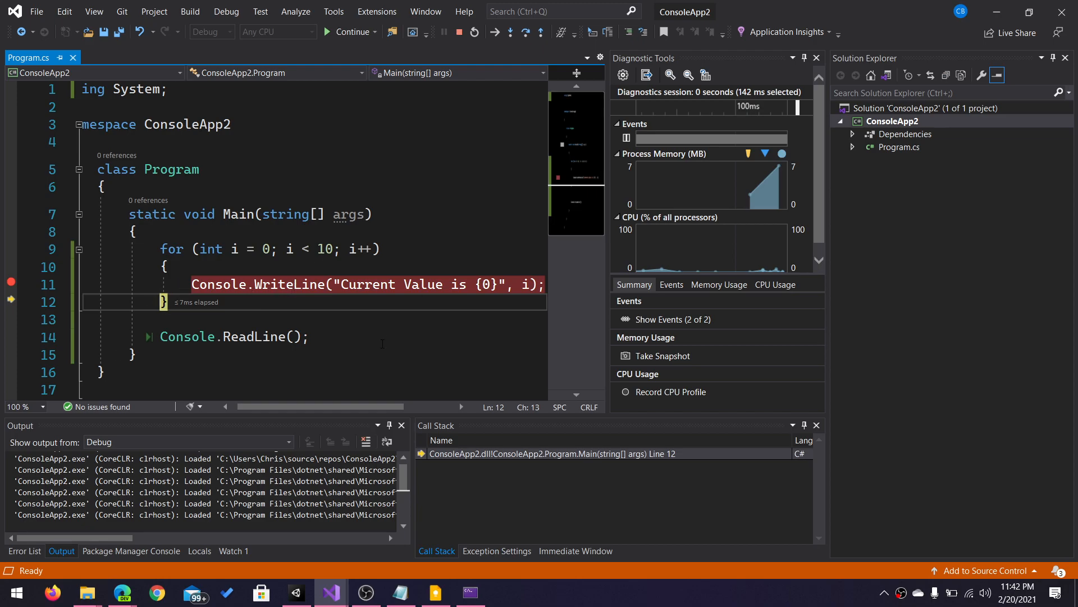
{"action": "mouse_move", "coordinate": [512, 32]}
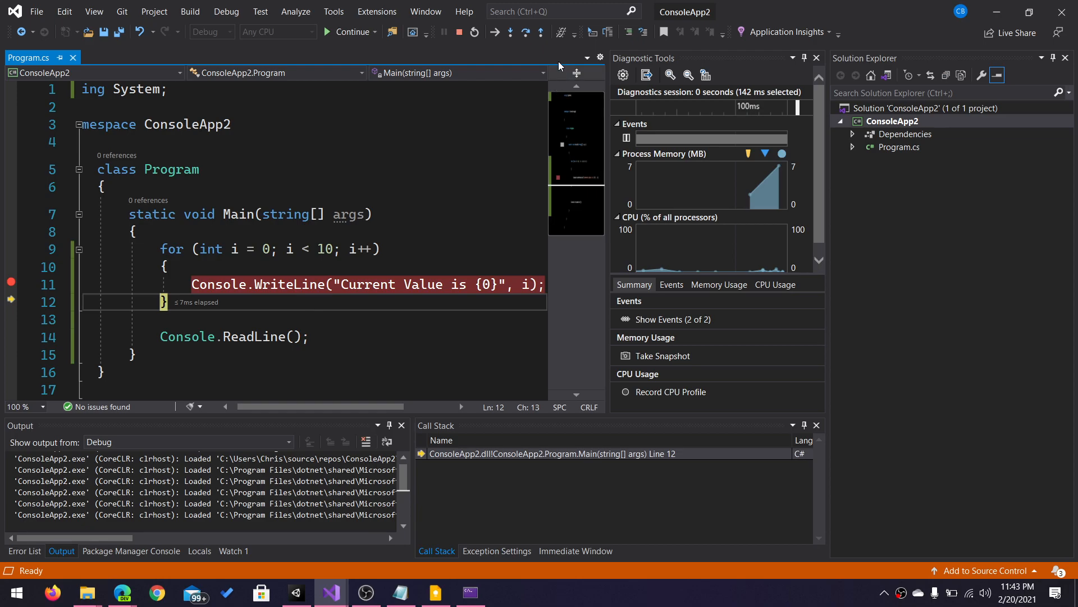
{"action": "mouse_move", "coordinate": [540, 33]}
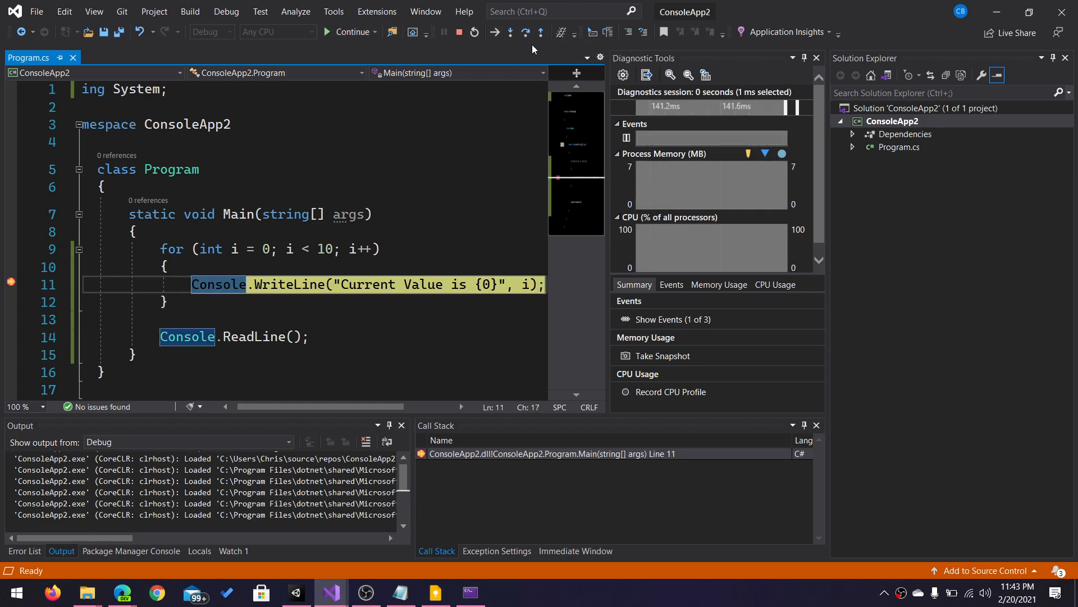
- Step into i++ and the i < 10 check, step over, then step out back to the WriteLine breakpoint
{"action": "left_click", "coordinate": [525, 33]}
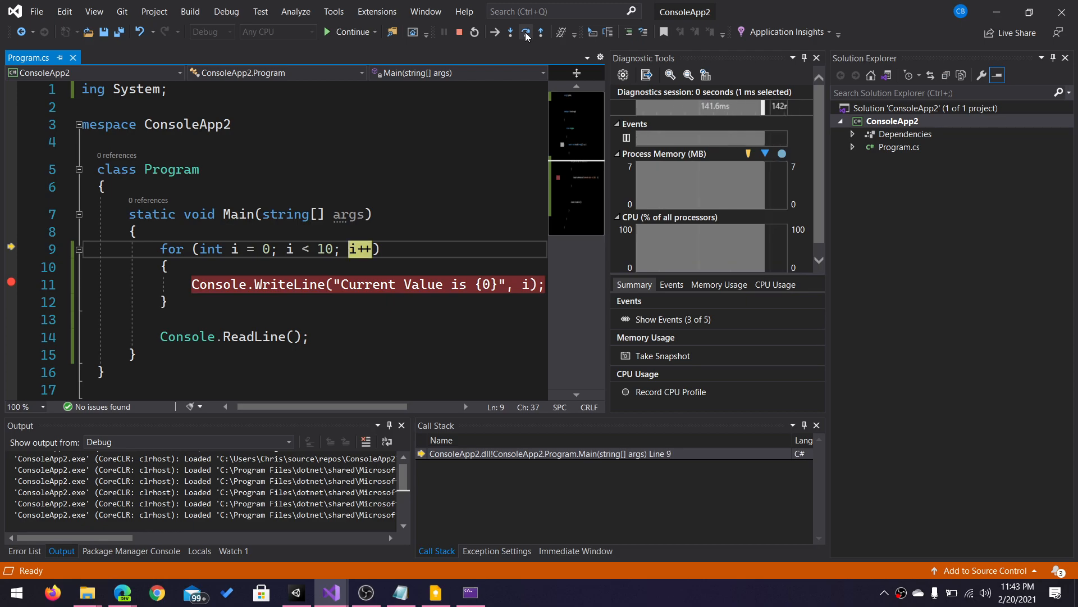
{"action": "left_click", "coordinate": [524, 32]}
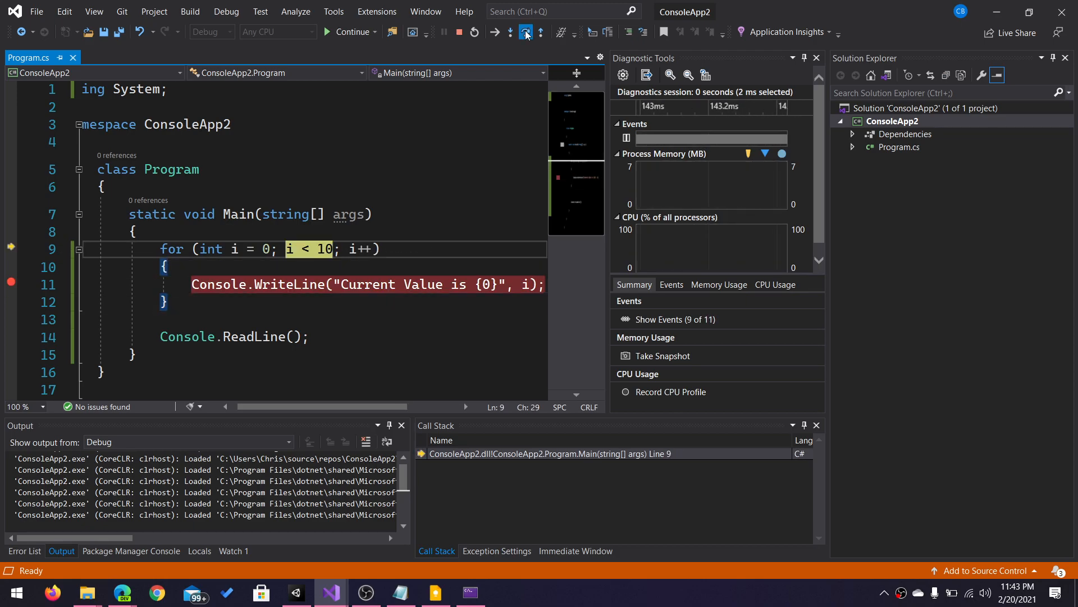
{"action": "left_click", "coordinate": [525, 33]}
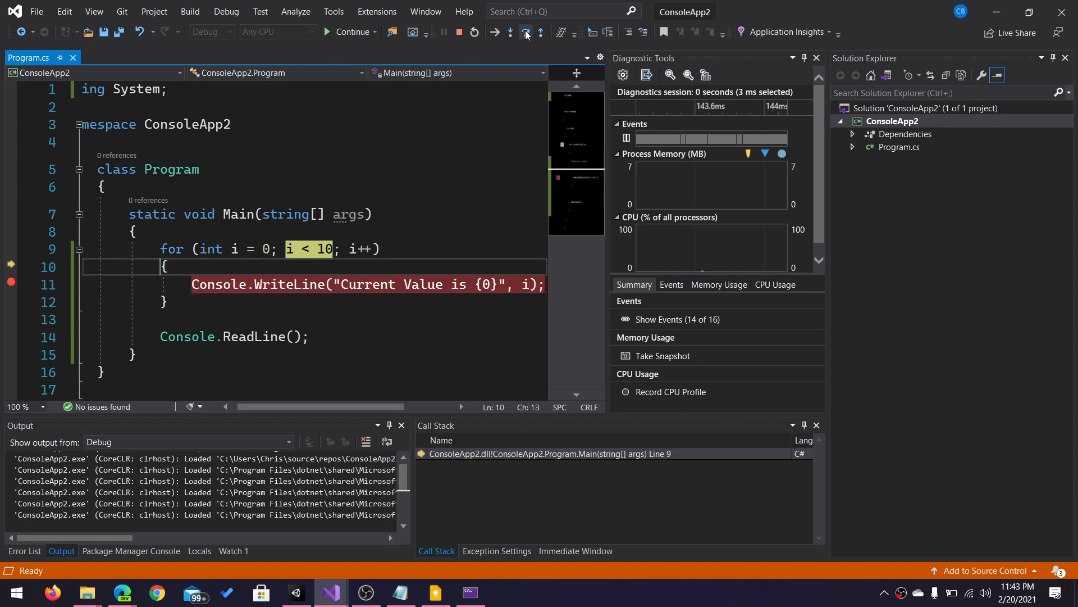
{"action": "left_click", "coordinate": [510, 33]}
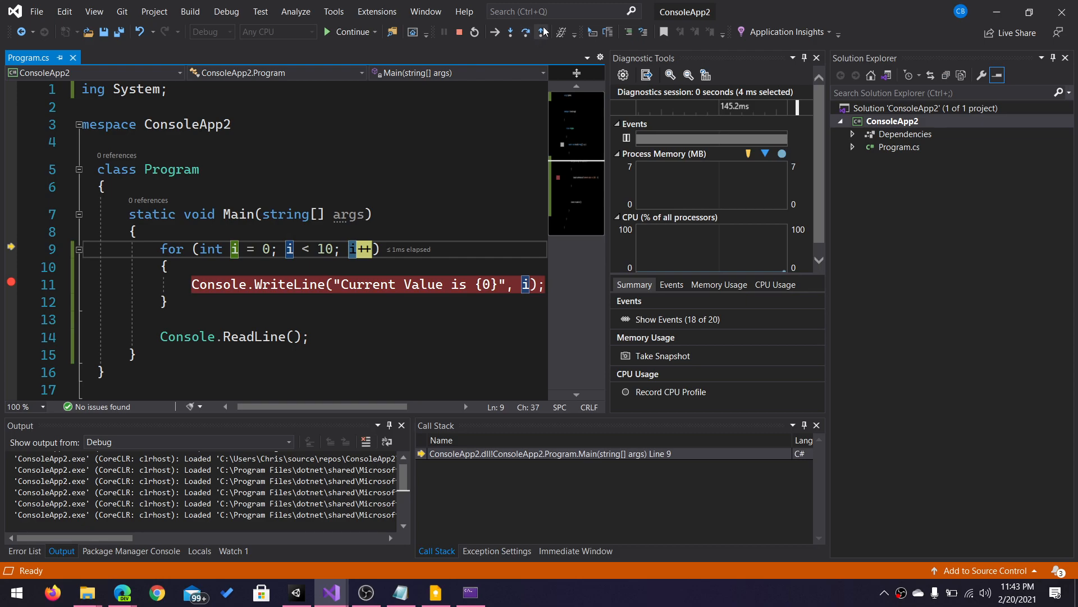
{"action": "left_click", "coordinate": [540, 32]}
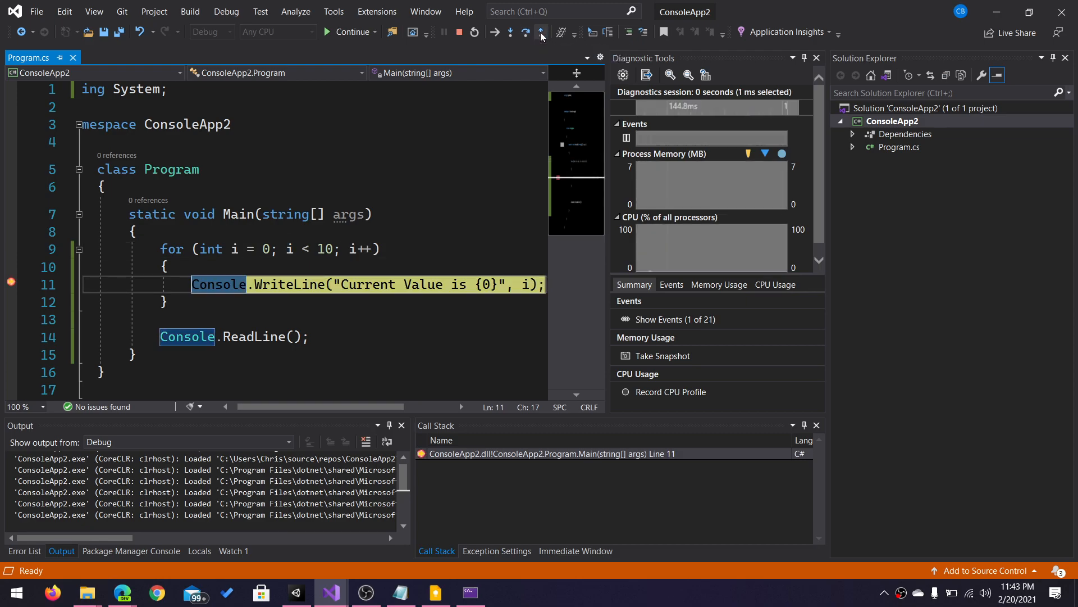